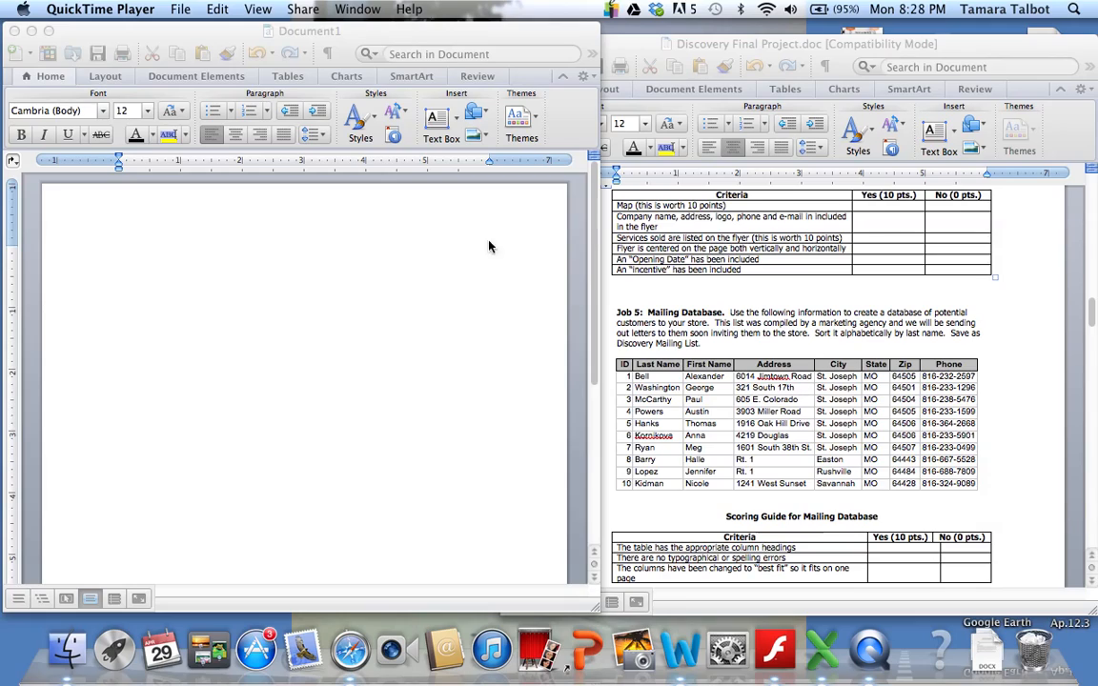
mouse_move(351, 252)
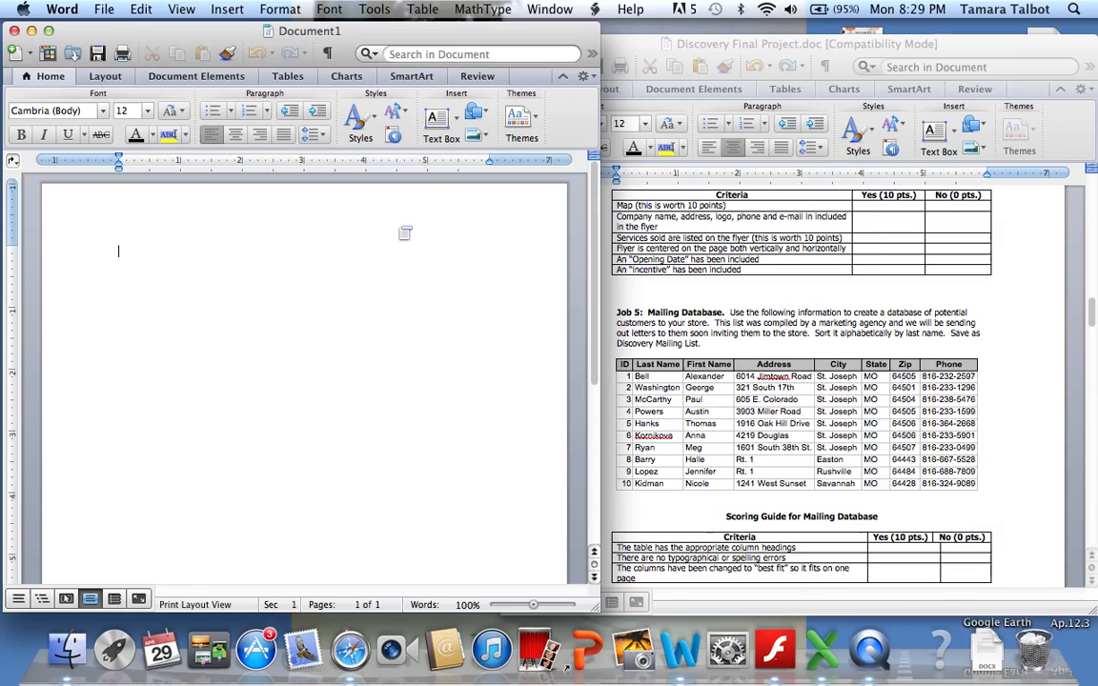
Bring up the Mail Merge Manager from the Tools menu and move its palette beside the document.
click(374, 8)
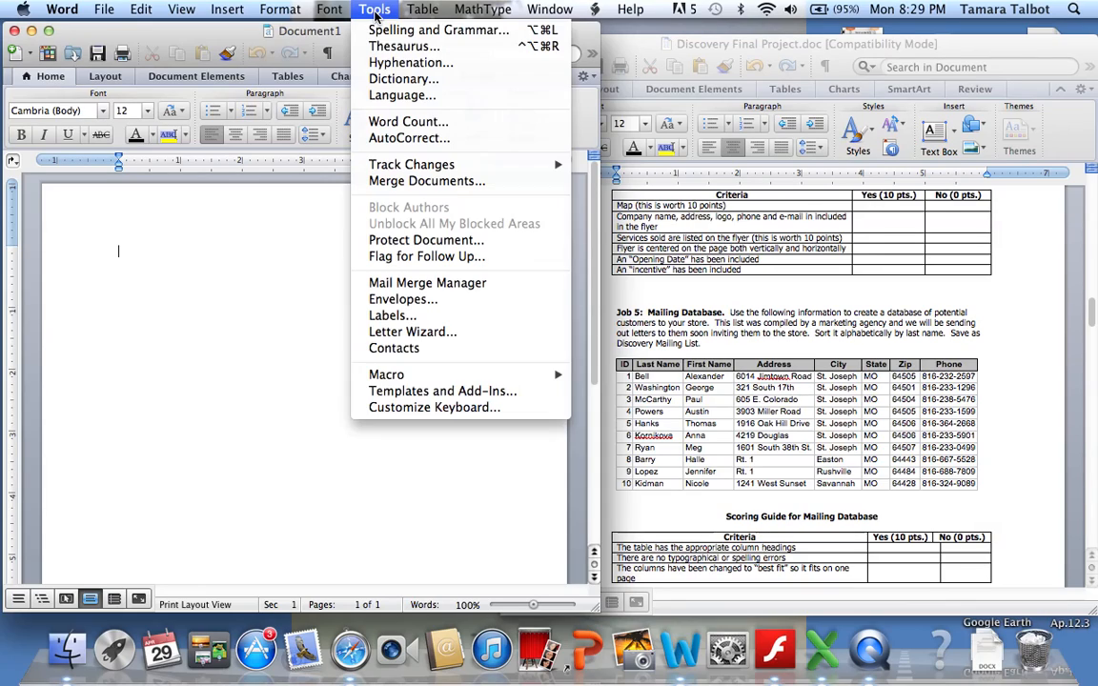
mouse_move(427, 282)
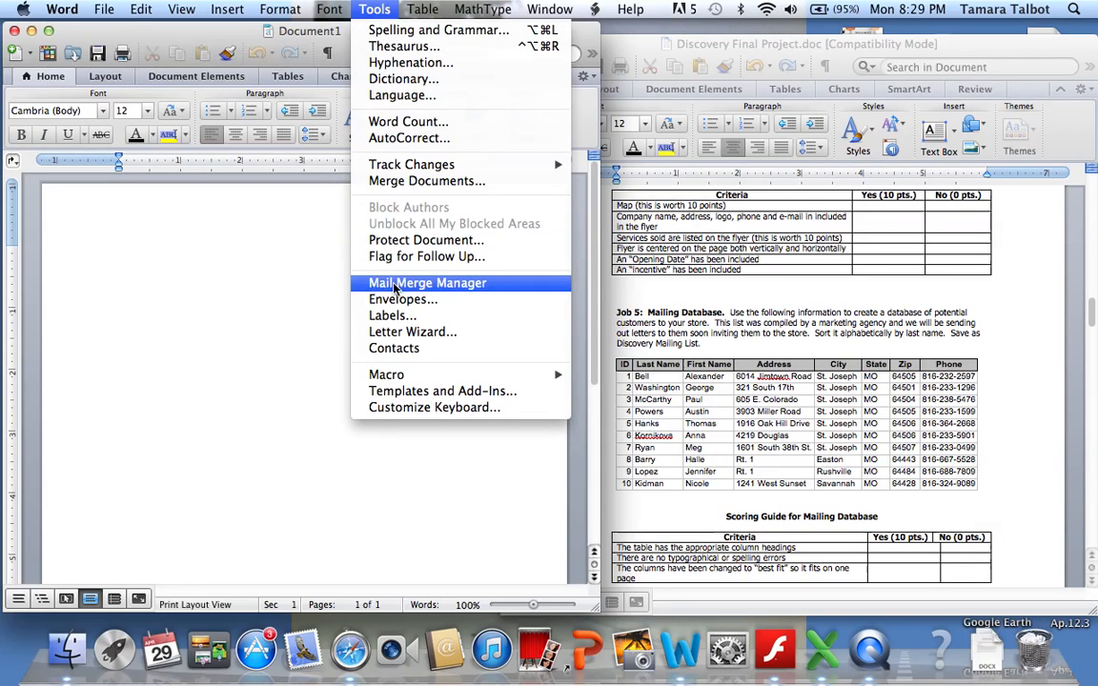
click(427, 282)
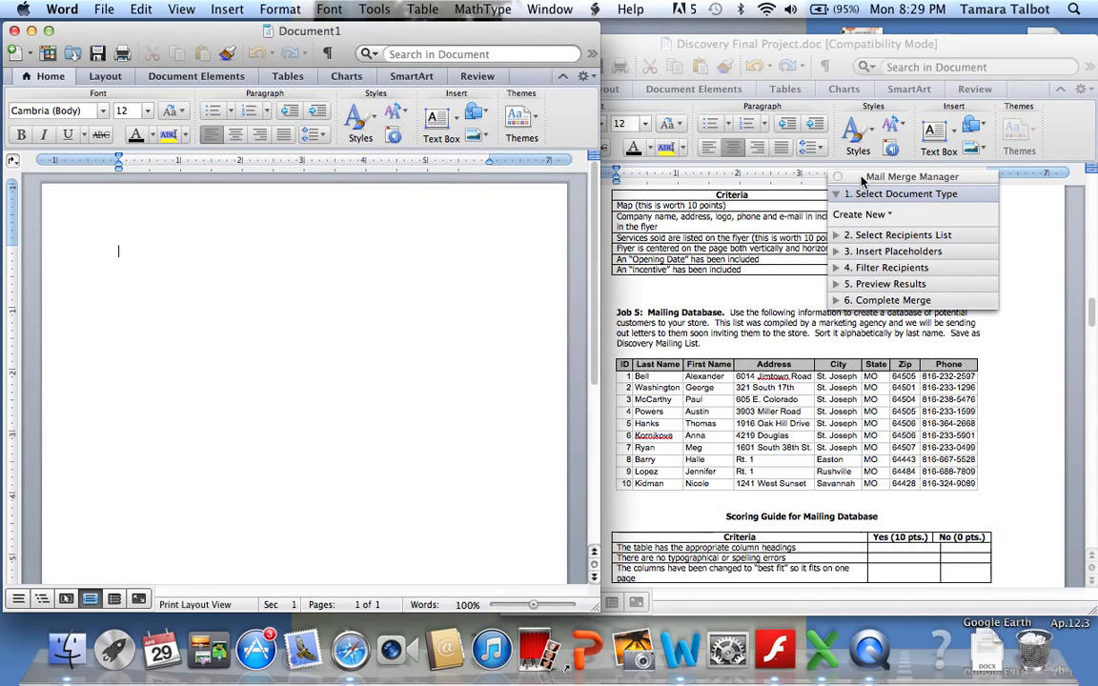
drag(911, 175, 656, 181)
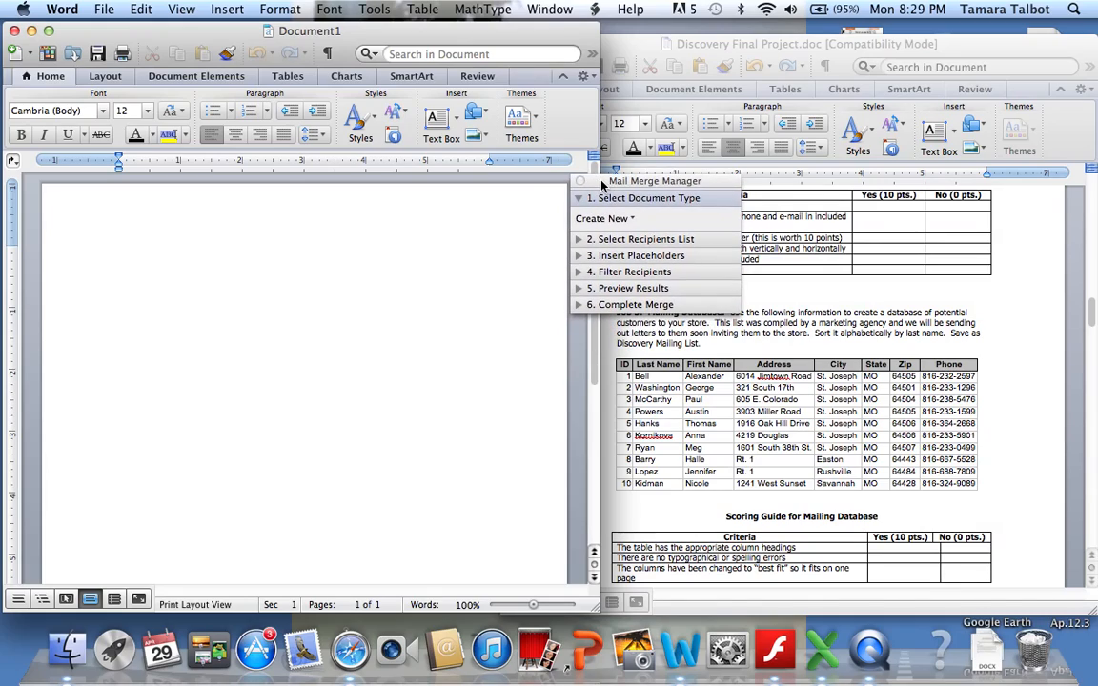
Make the blank document a Form Letters main document and show the Get List choices.
click(604, 217)
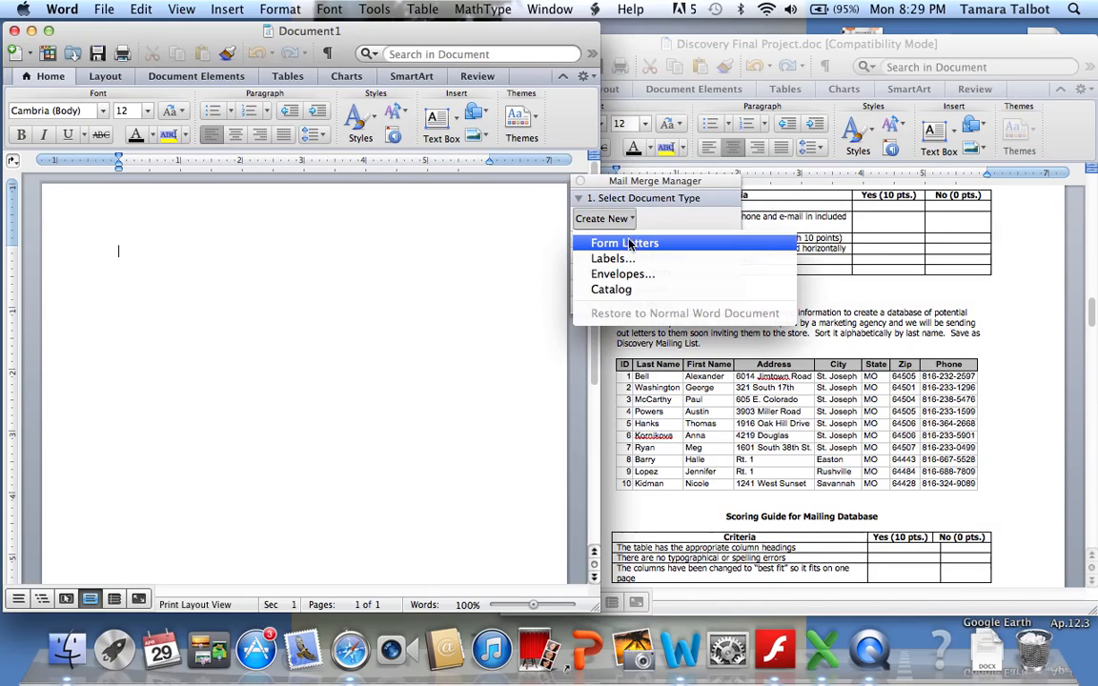
click(626, 244)
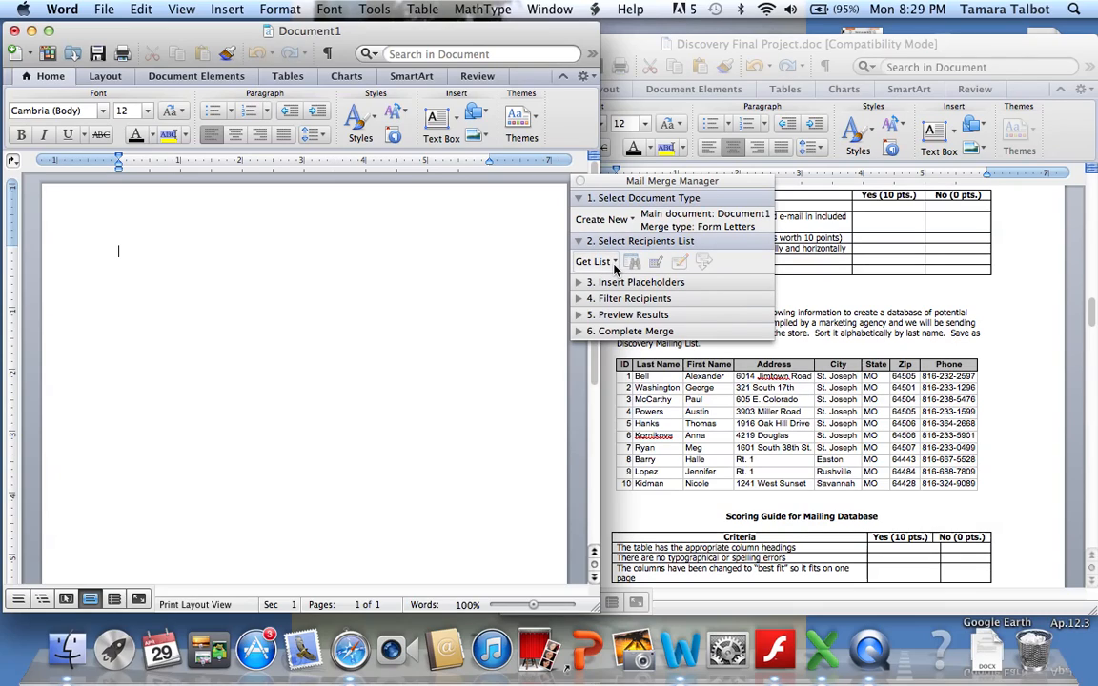
click(595, 262)
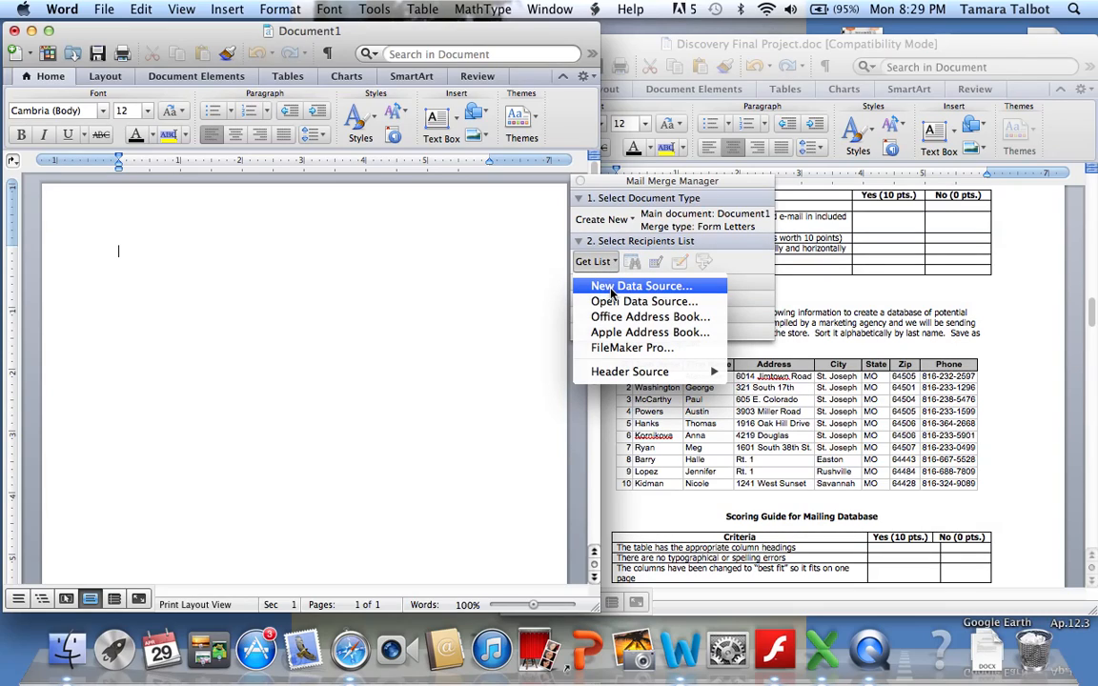
Start a New Data Source, move LastName above FirstName and remove JobTitle, Company and Address2 fields.
click(640, 286)
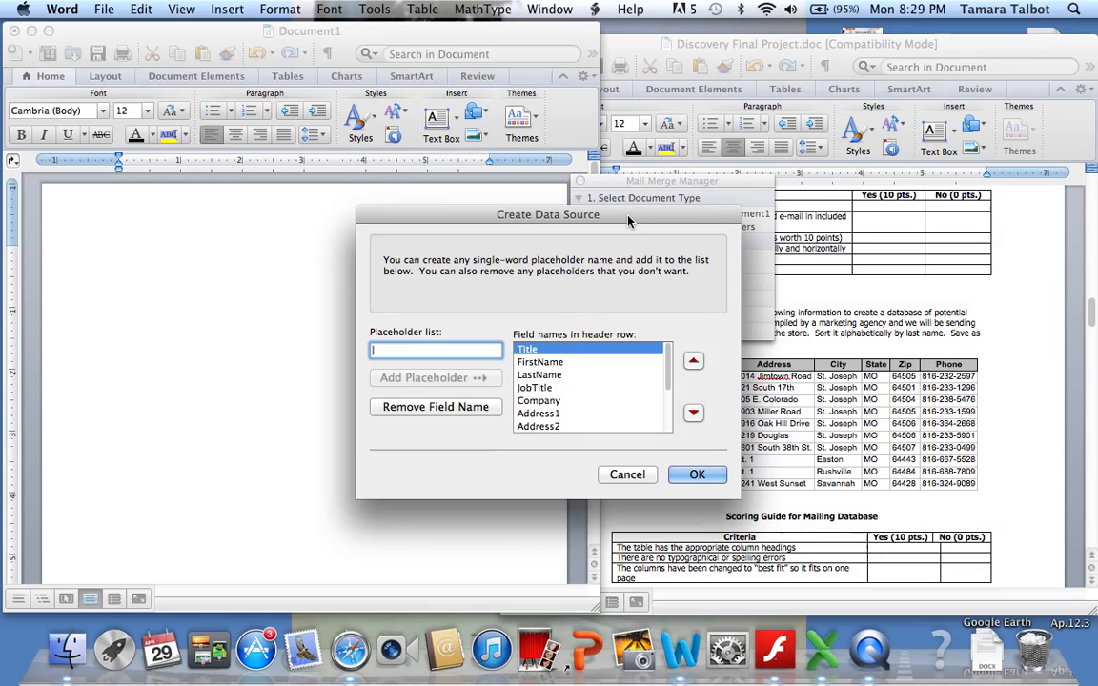
mouse_move(667, 229)
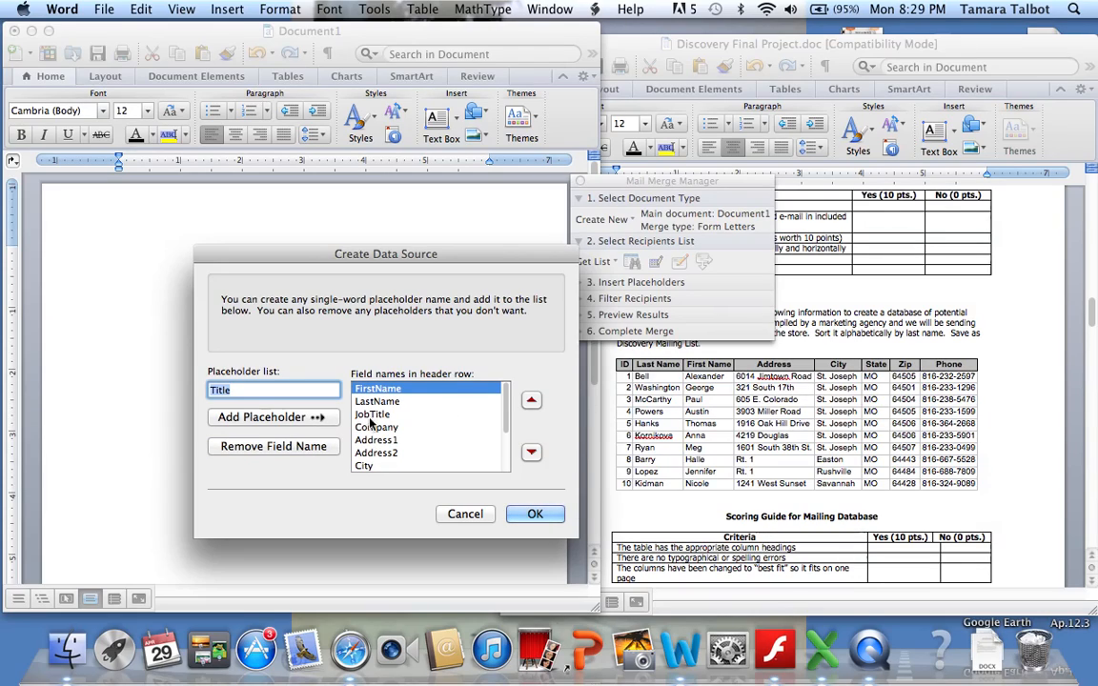
mouse_move(690, 382)
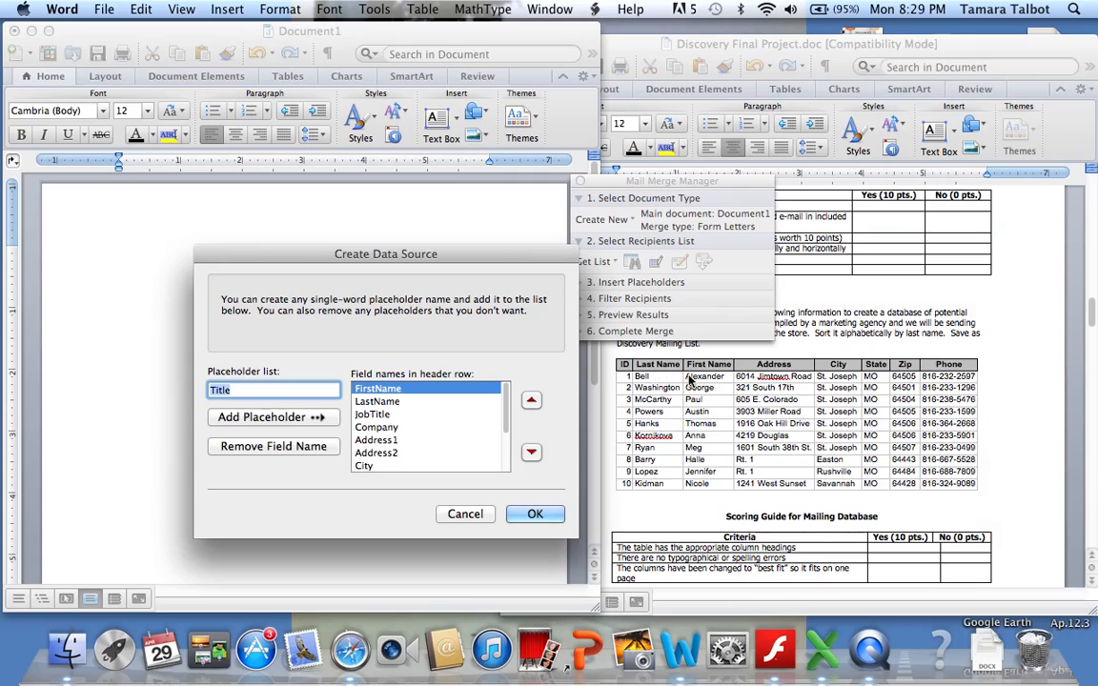
click(377, 400)
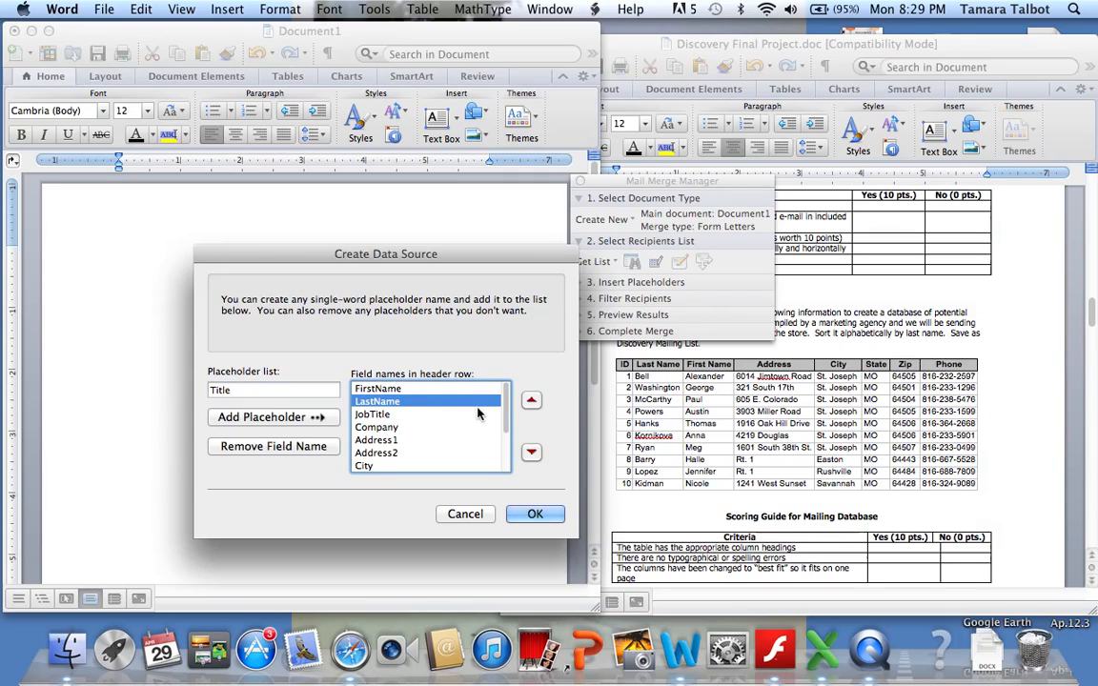
click(530, 400)
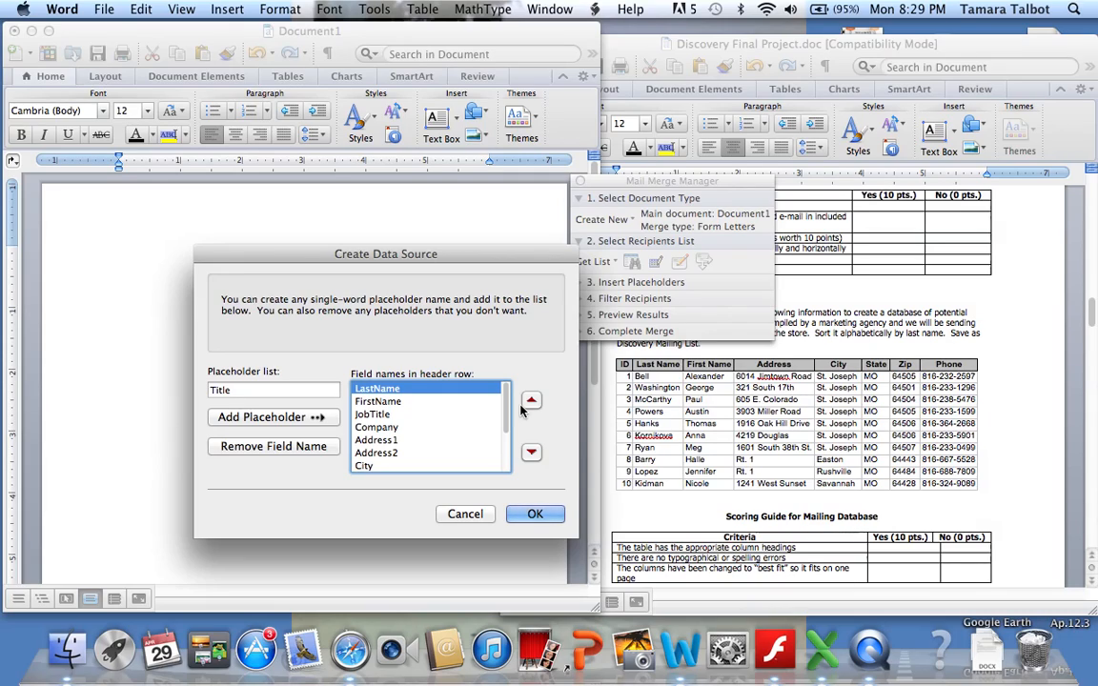
click(372, 414)
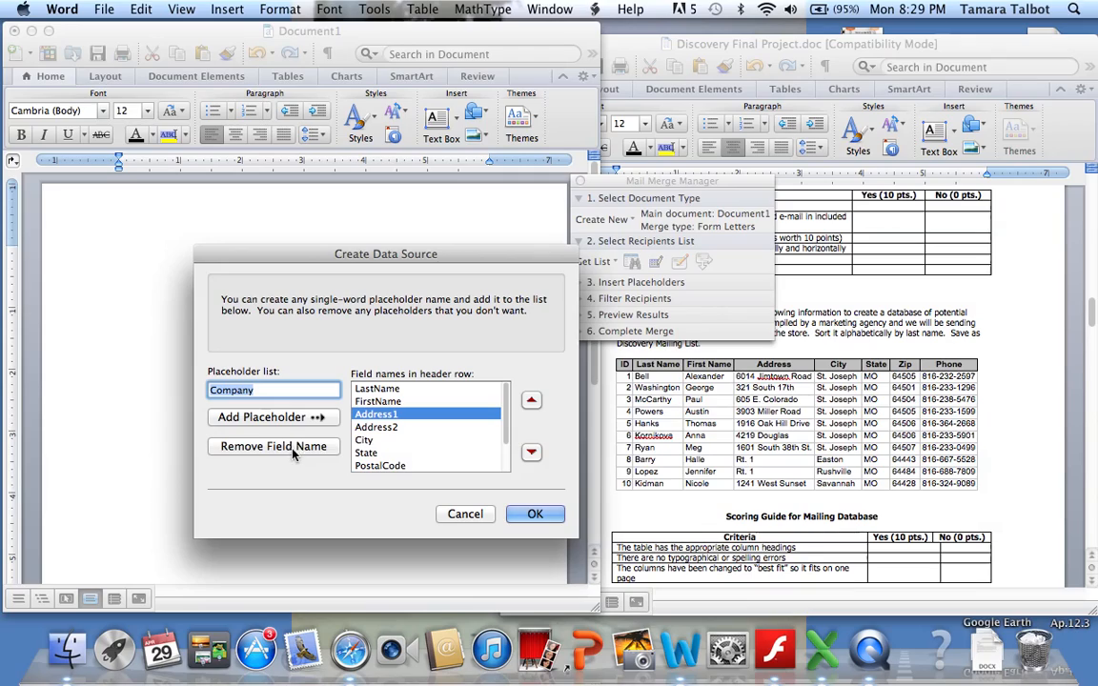
click(376, 427)
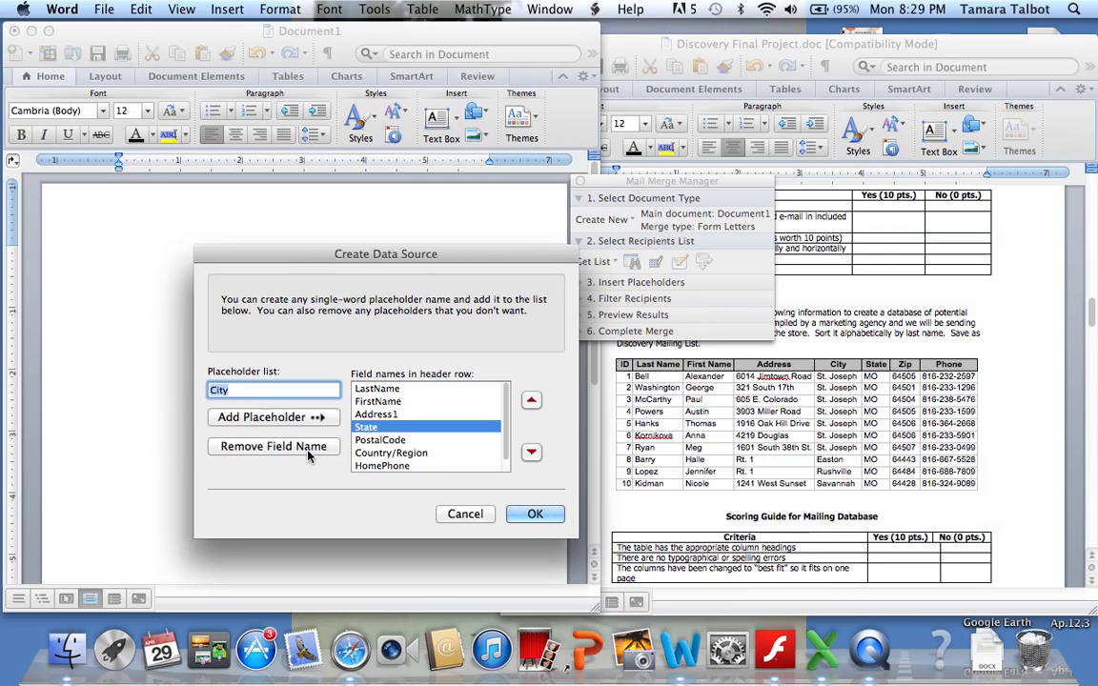
Add the City field back and move it up to sit just above State.
click(275, 416)
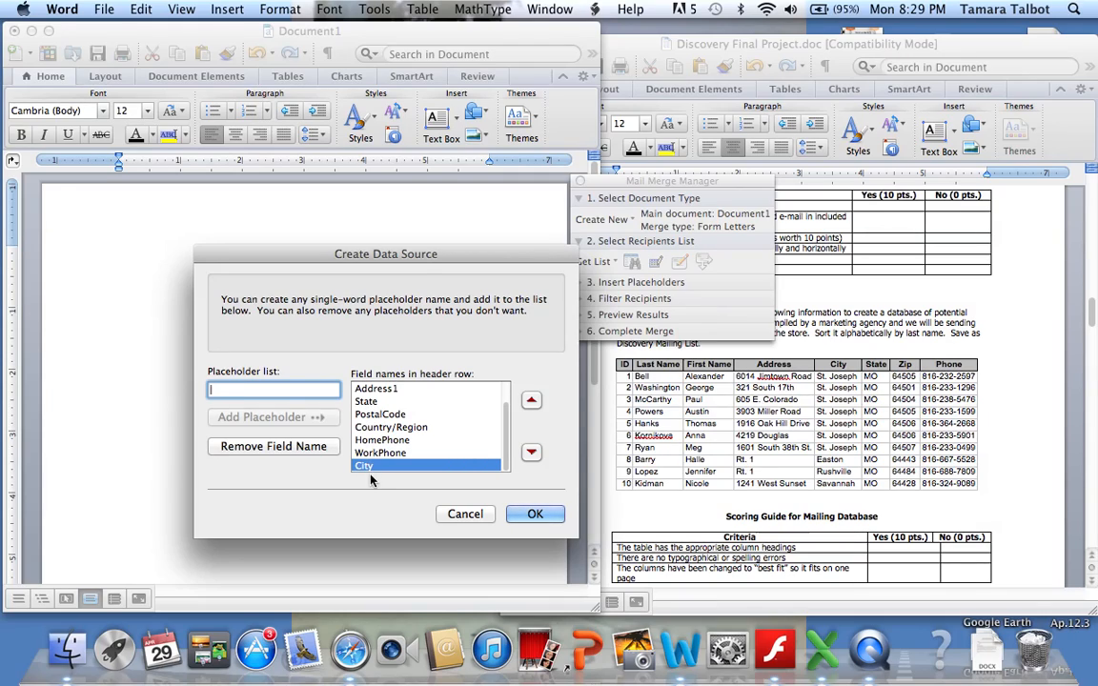
click(530, 401)
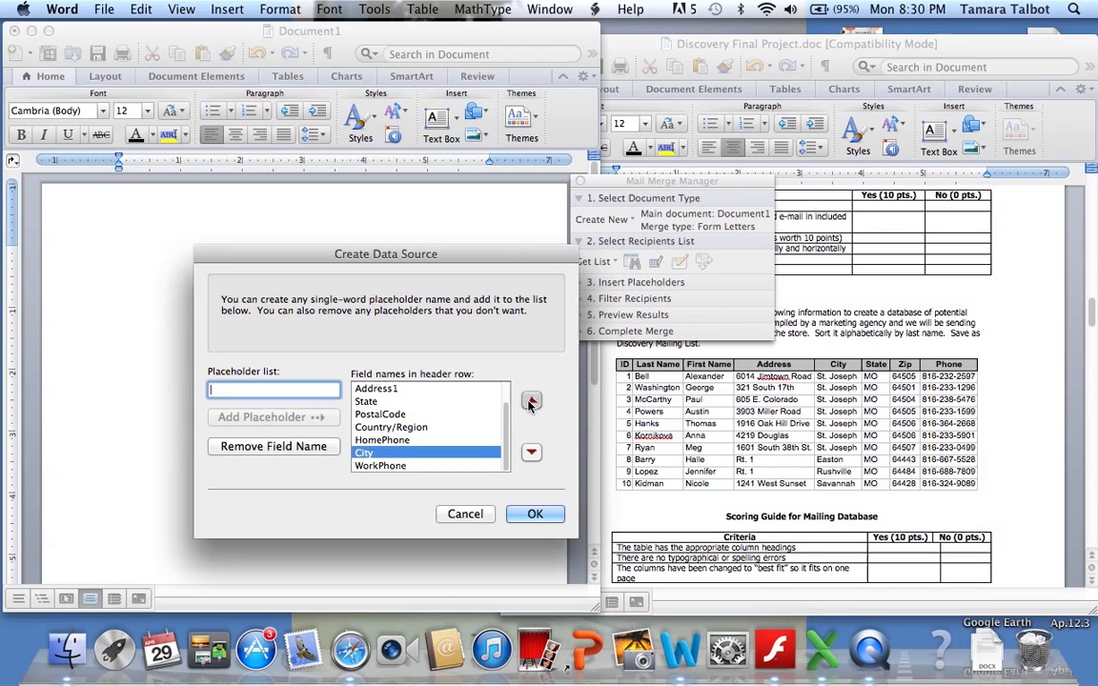
click(531, 400)
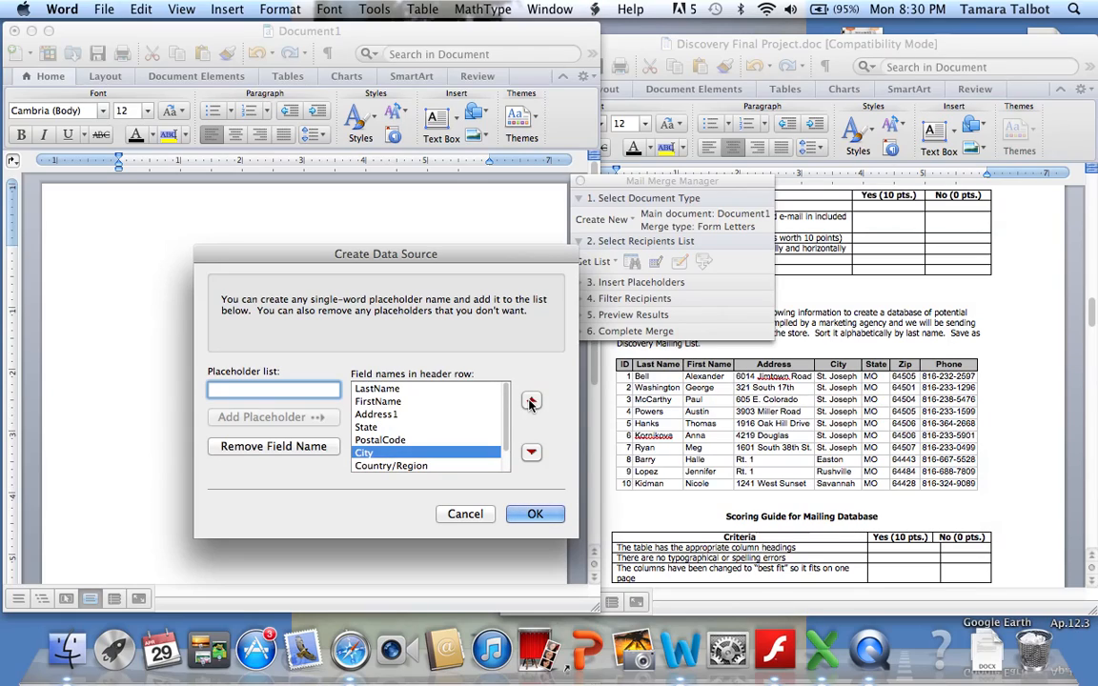
click(530, 400)
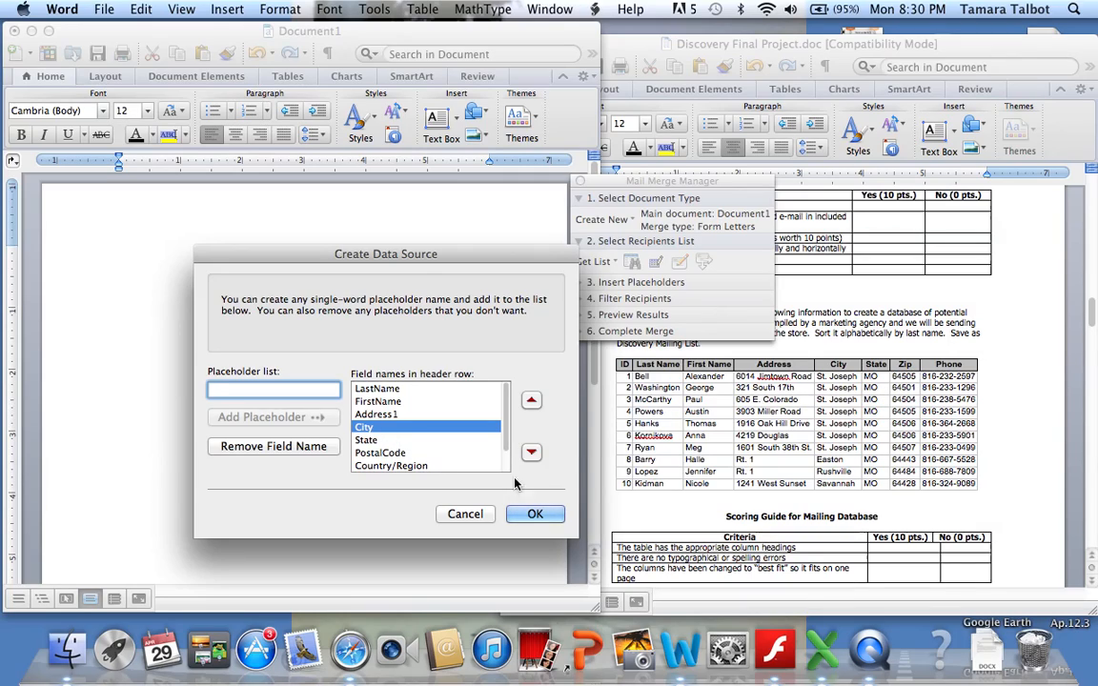
Remove the Country/Region and WorkPhone fields, leaving seven recipient fields.
click(391, 465)
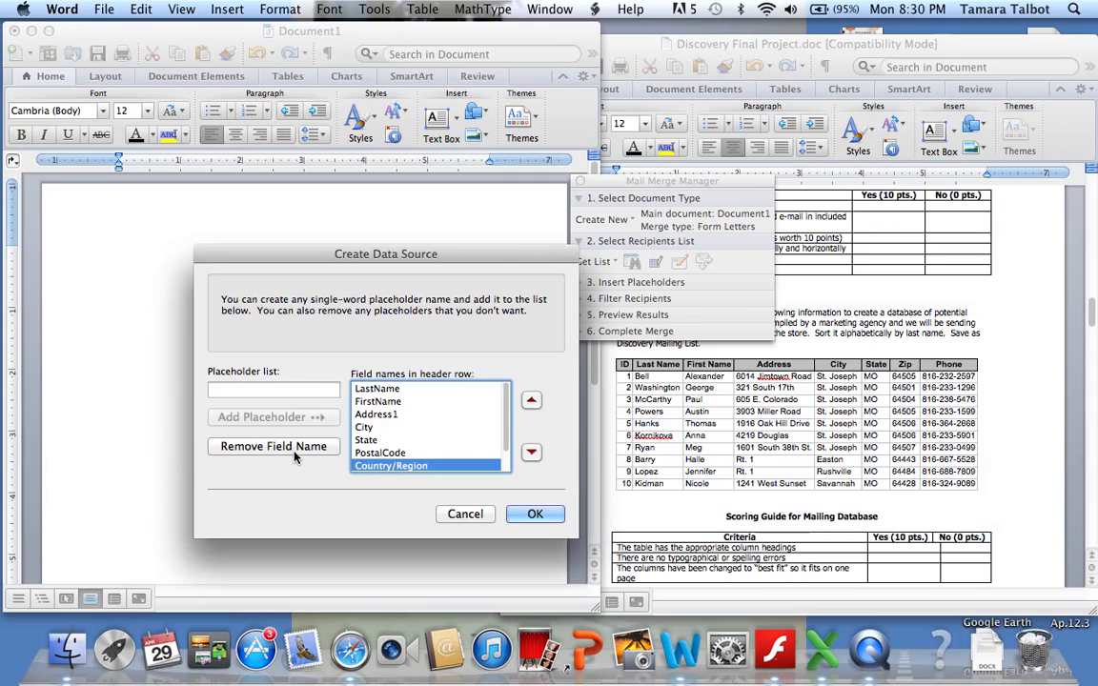
click(381, 465)
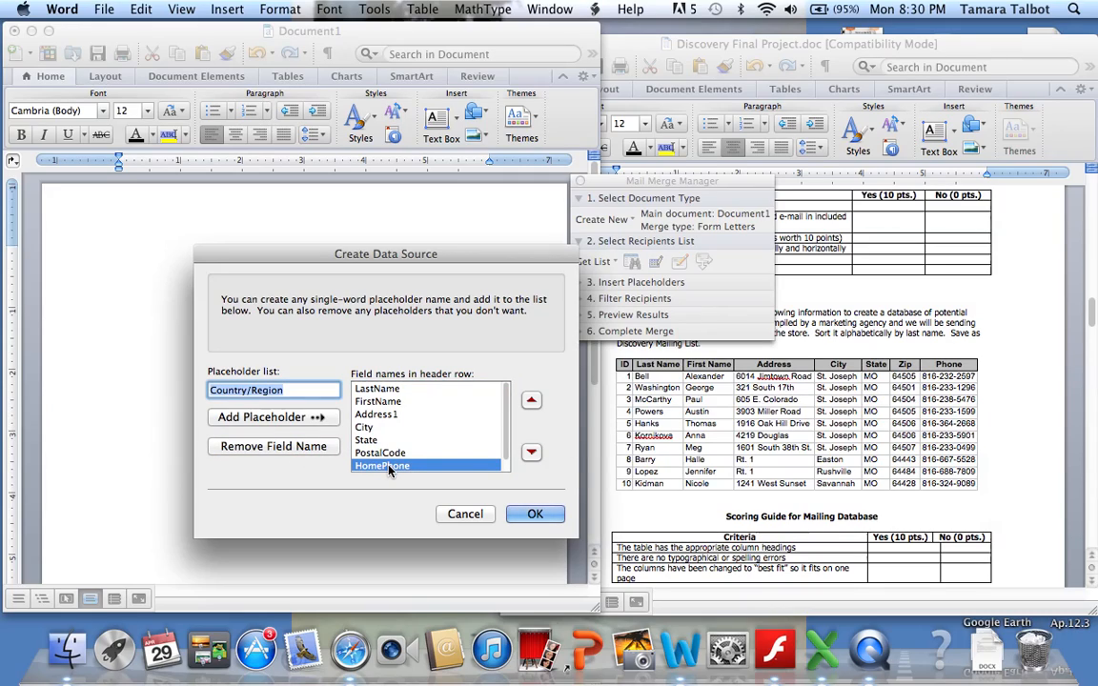
mouse_move(505, 465)
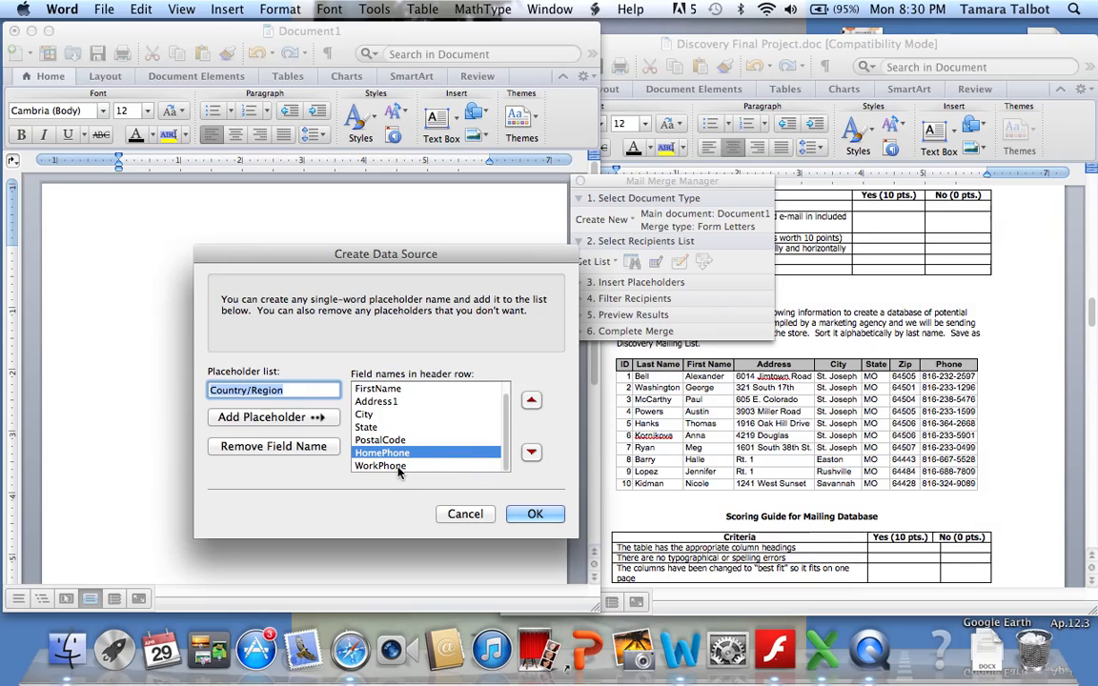
click(382, 465)
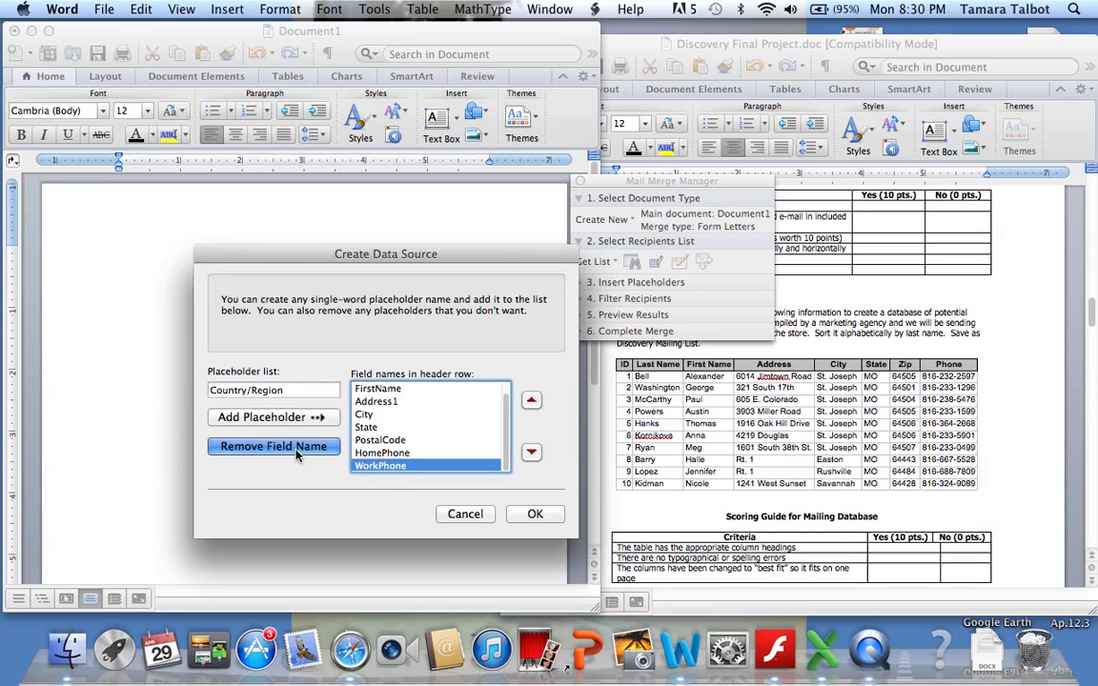
click(275, 446)
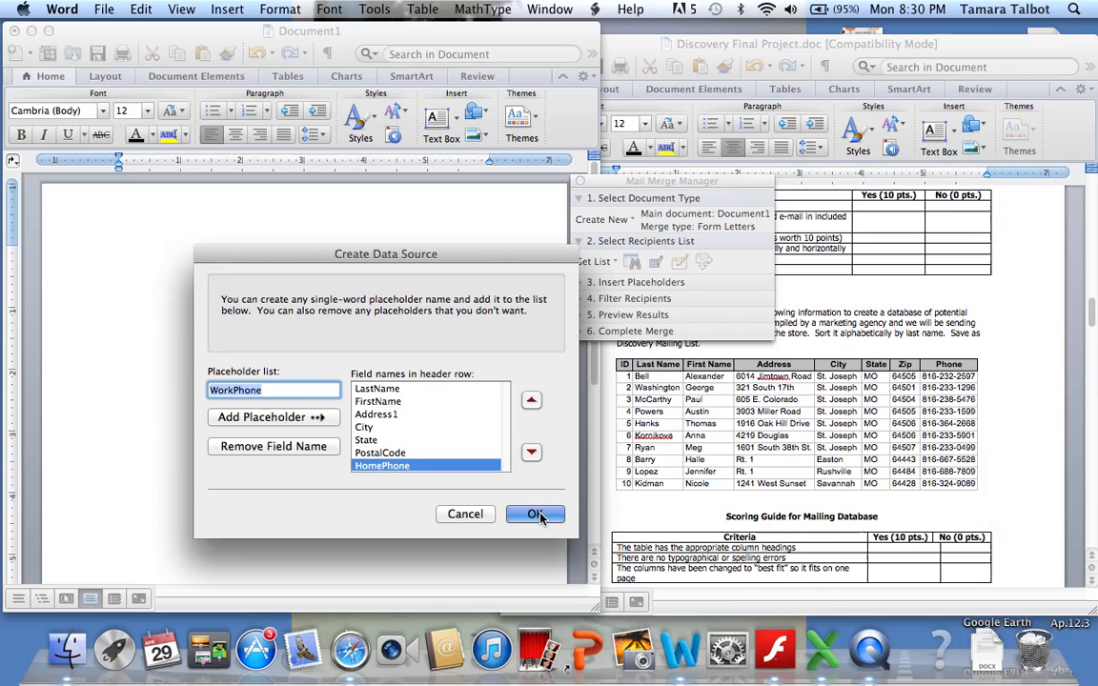
Accept the field list and save the data source as 'DZ Mailing List' in Documents.
click(535, 515)
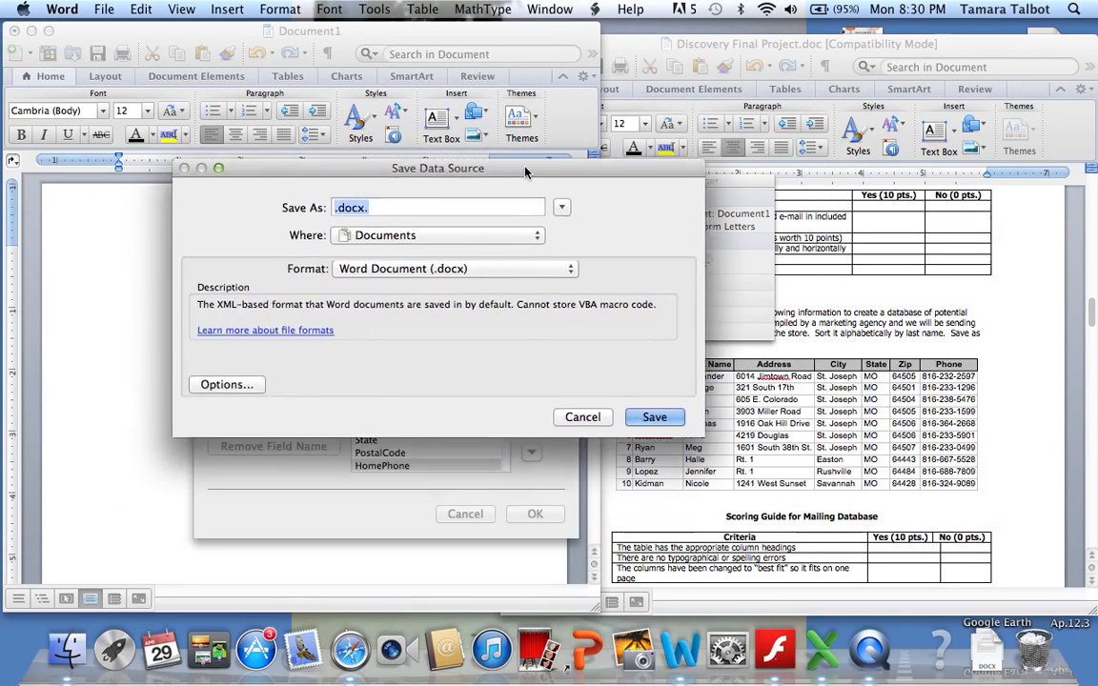
text(DZ)
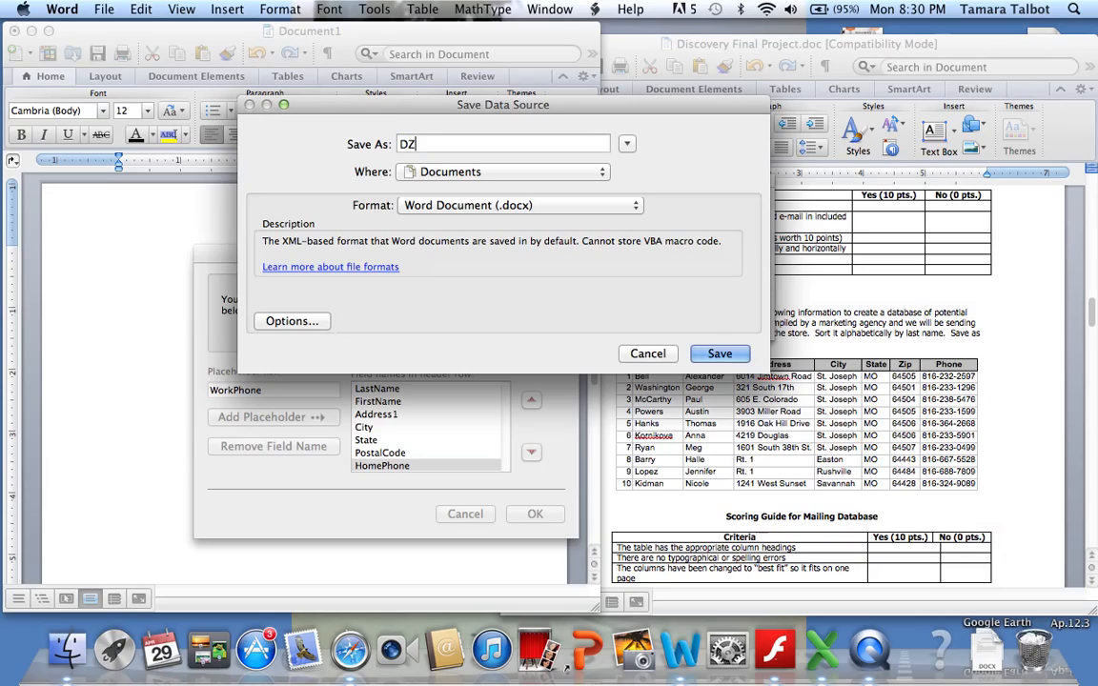
text(Mailing List)
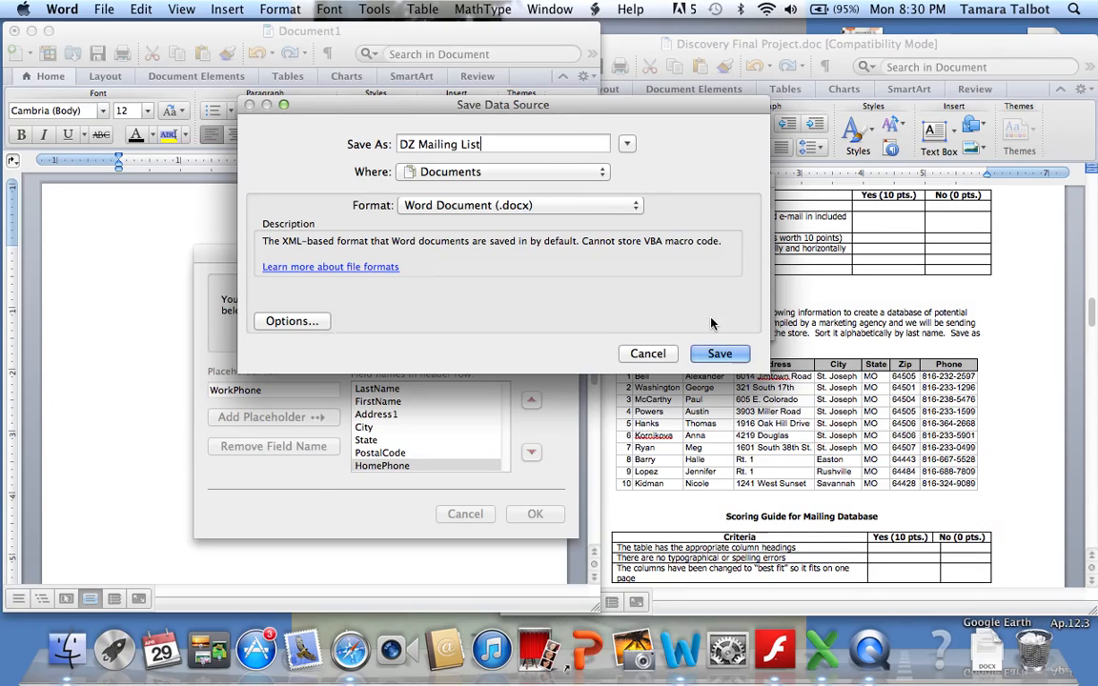
click(721, 352)
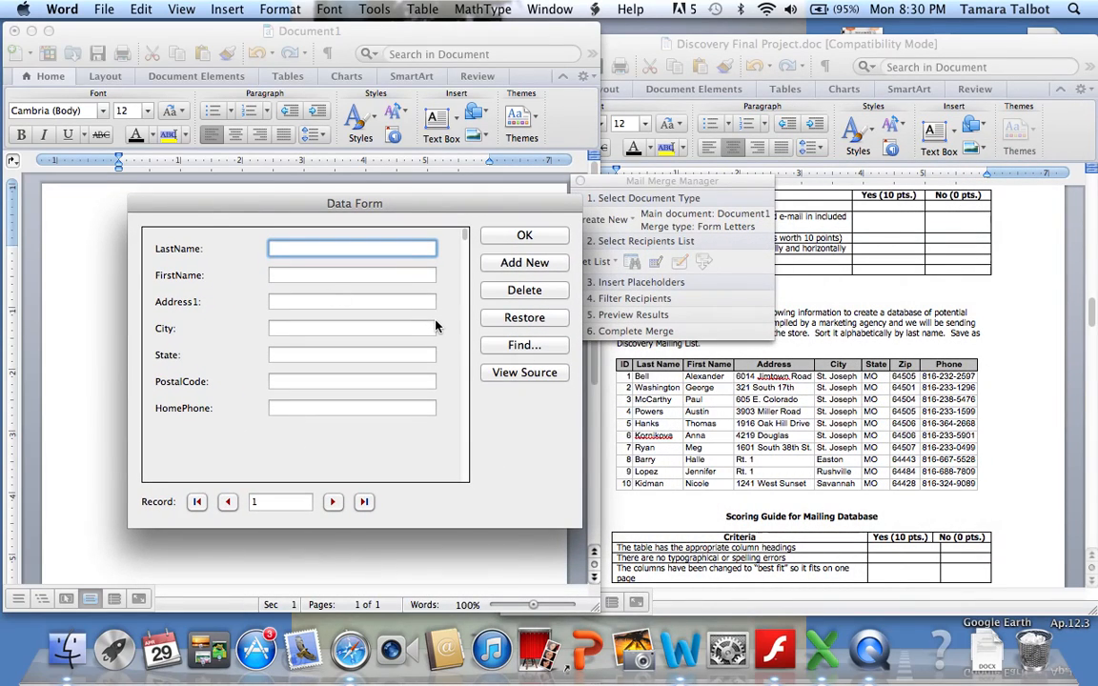
text(Alexand)
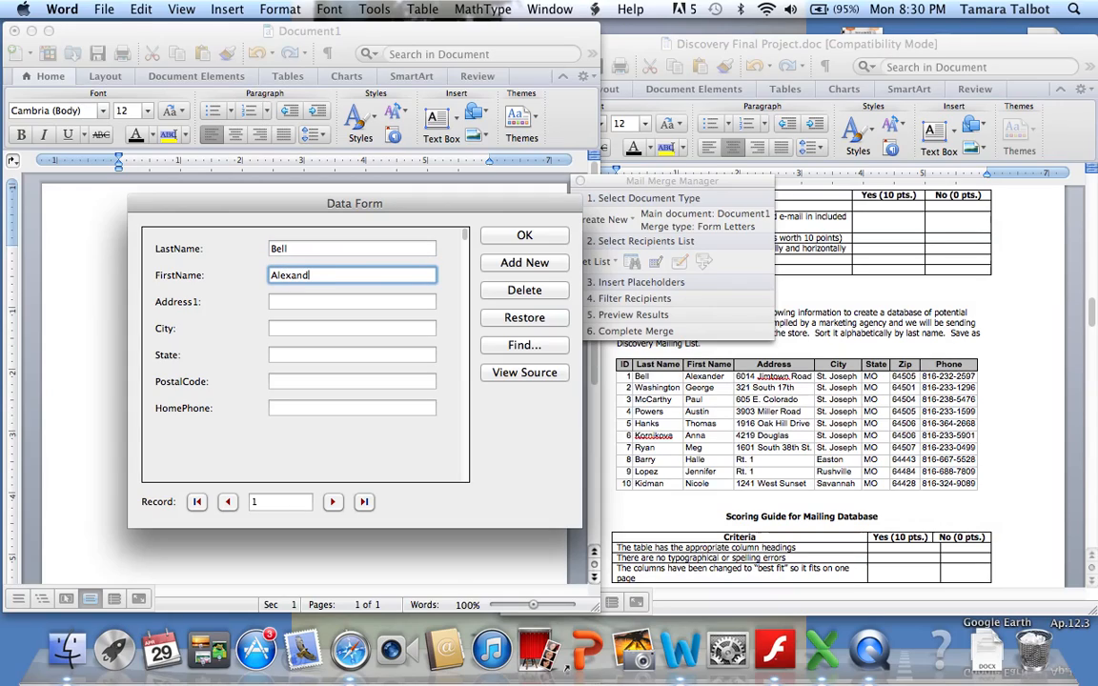
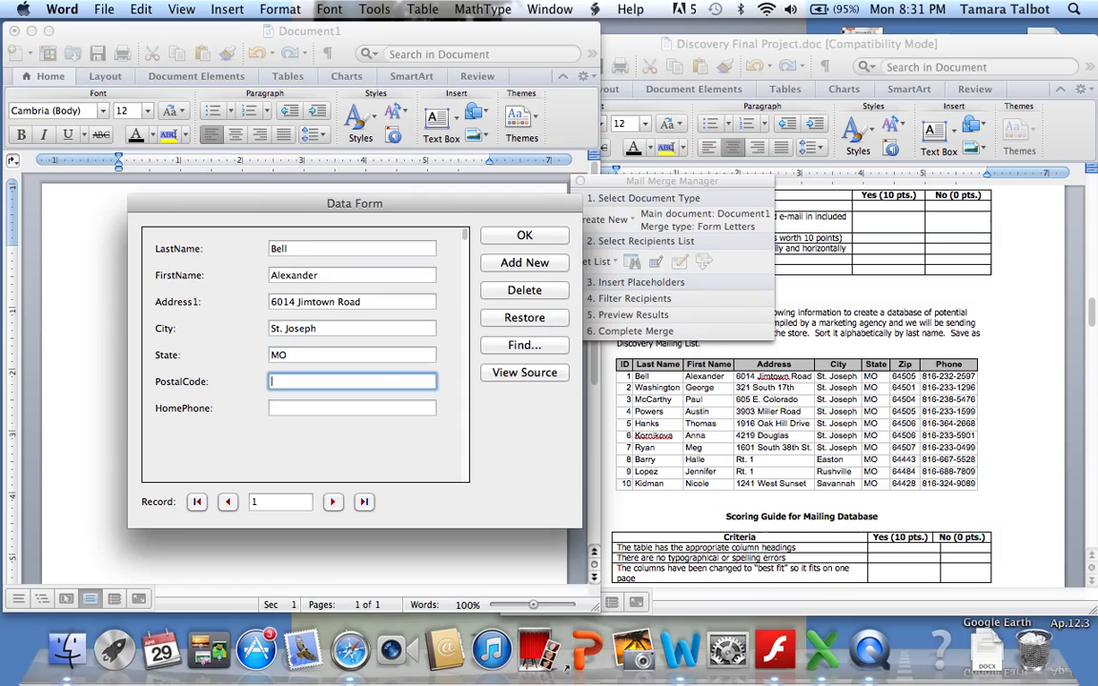
text(64505)
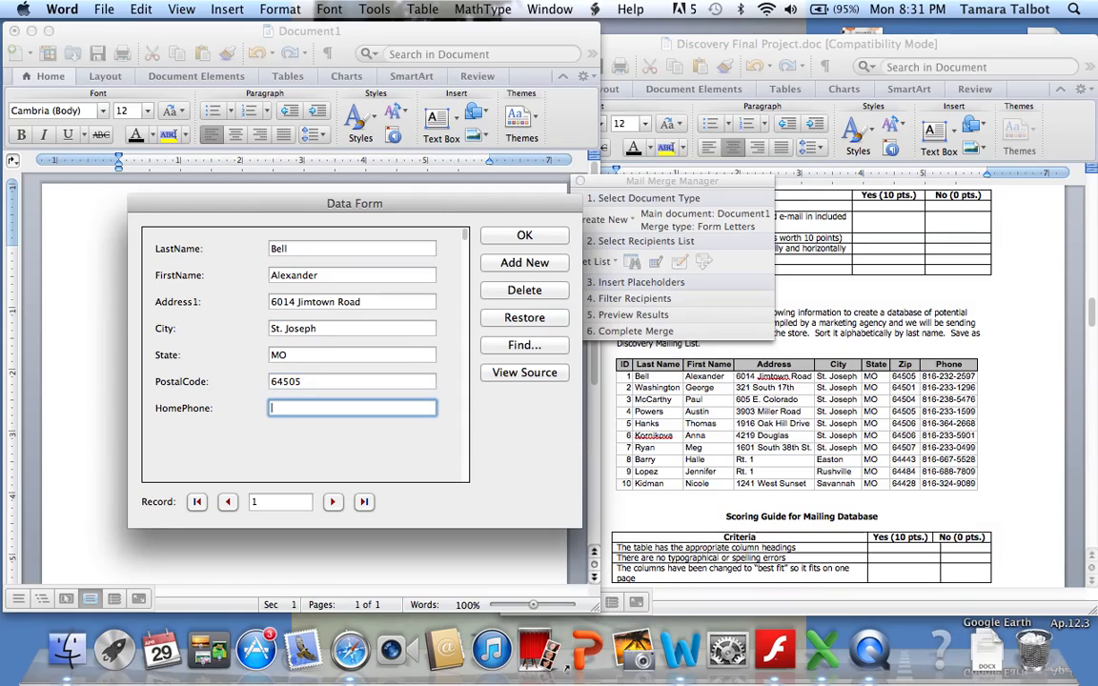
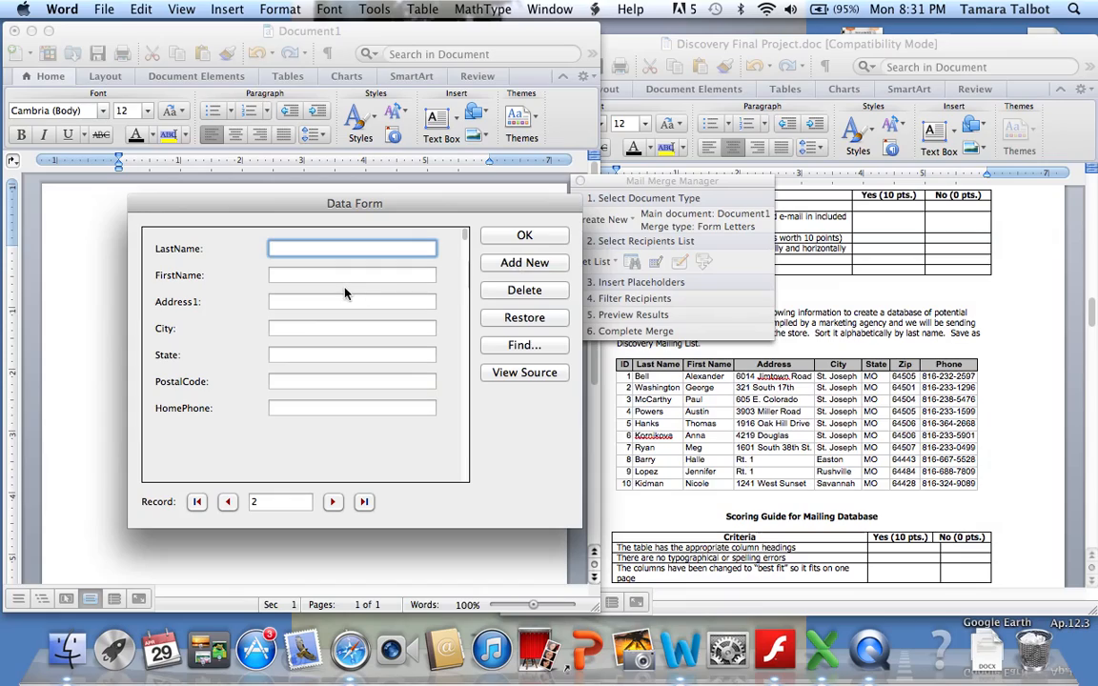
text(Wa)
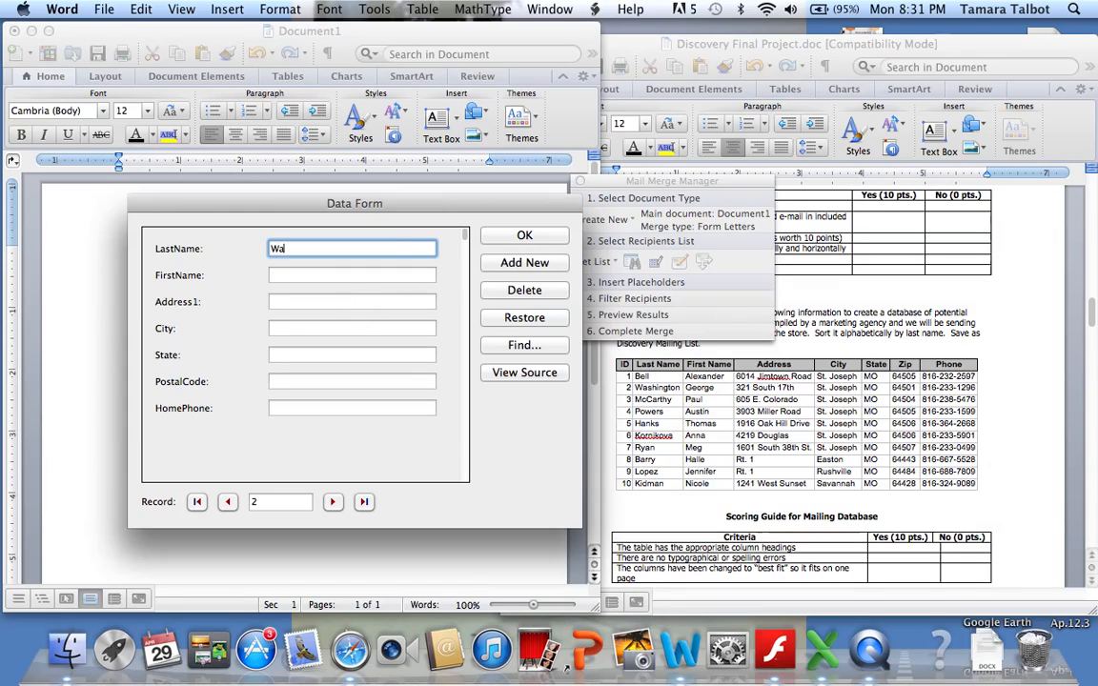
text(G)
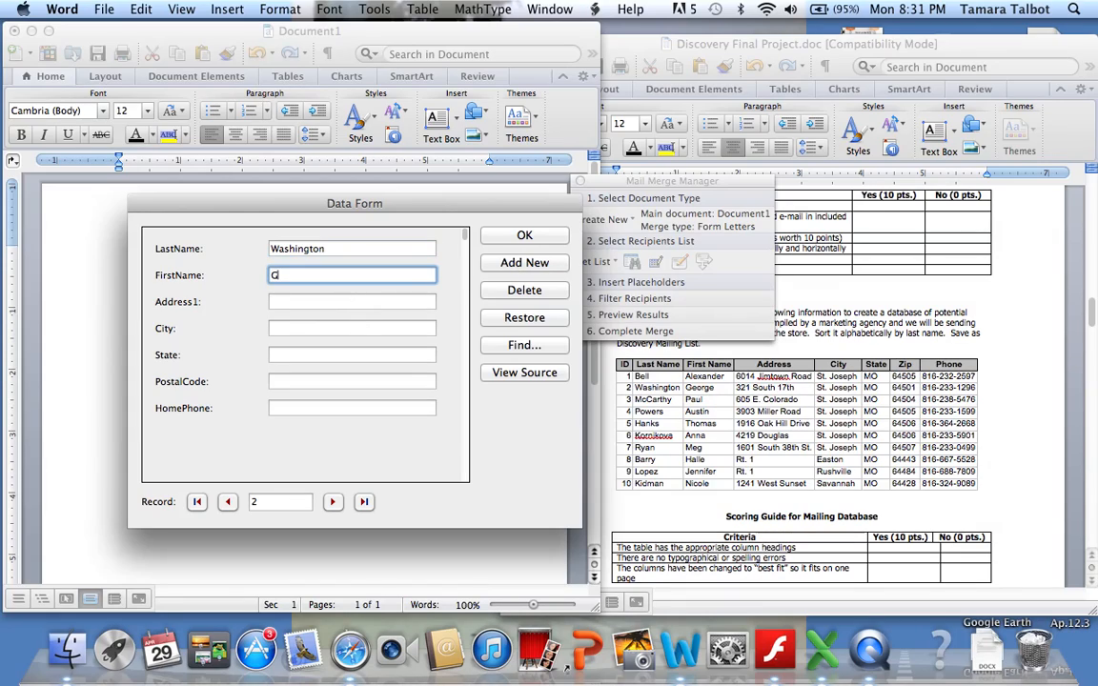
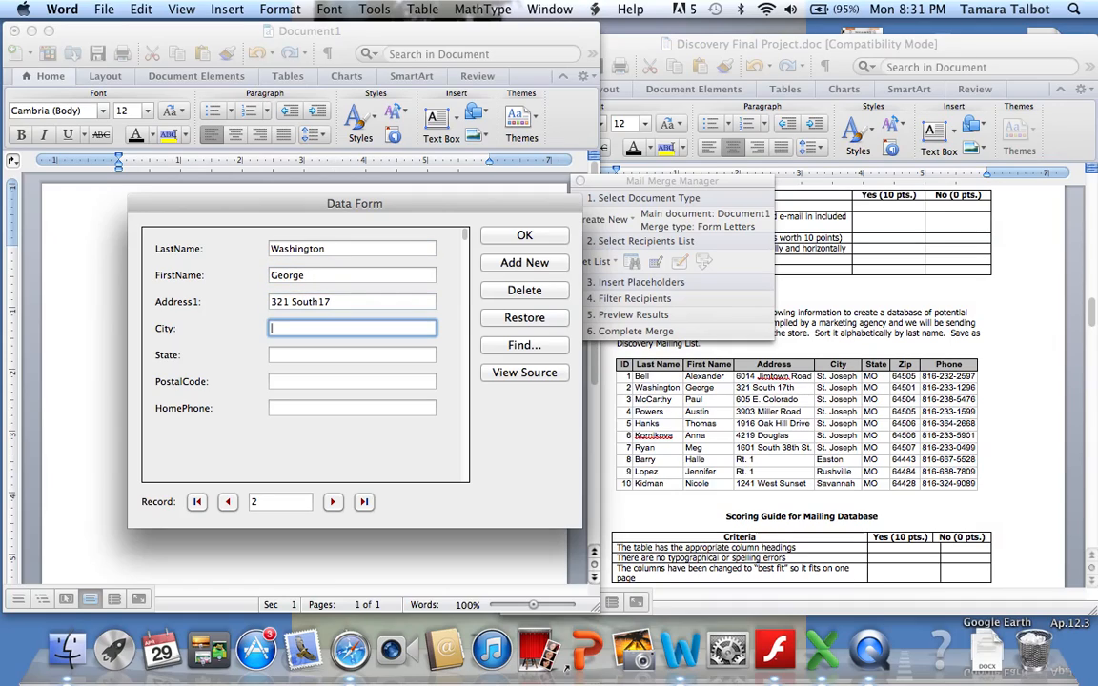
click(351, 302)
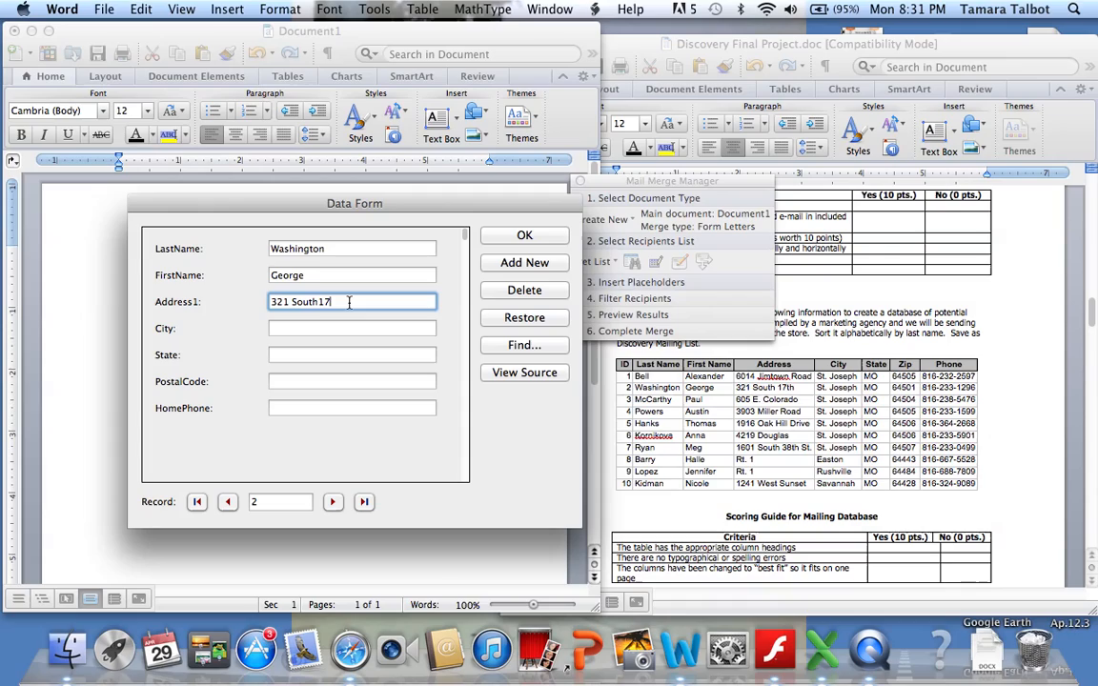
text(St. Jos)
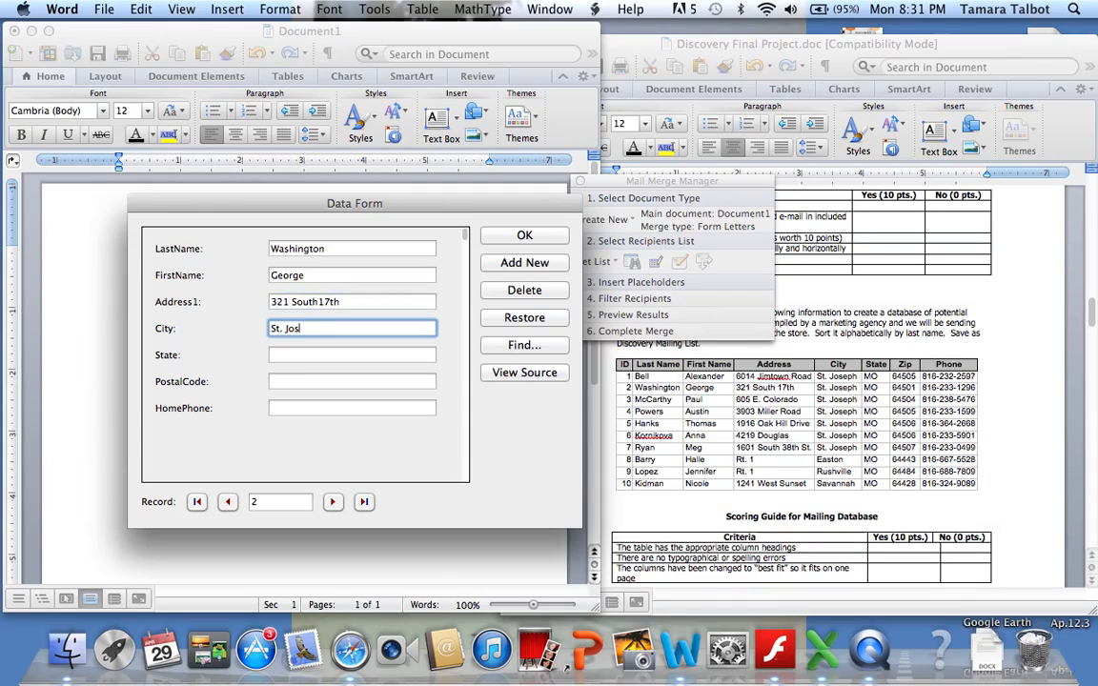
text(6450)
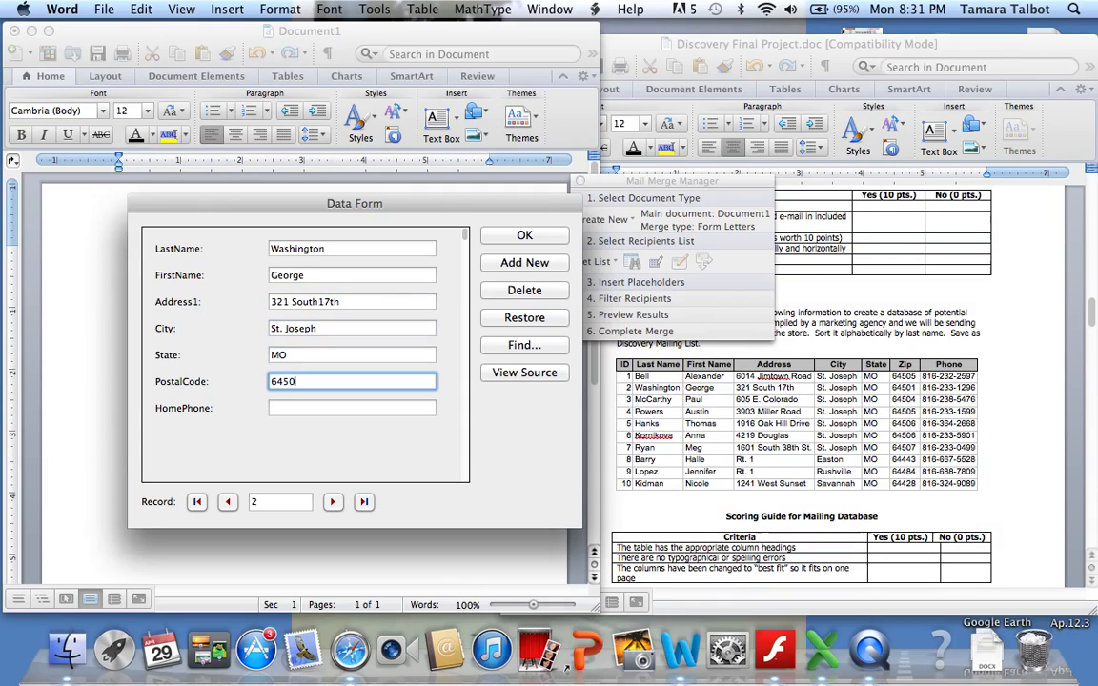
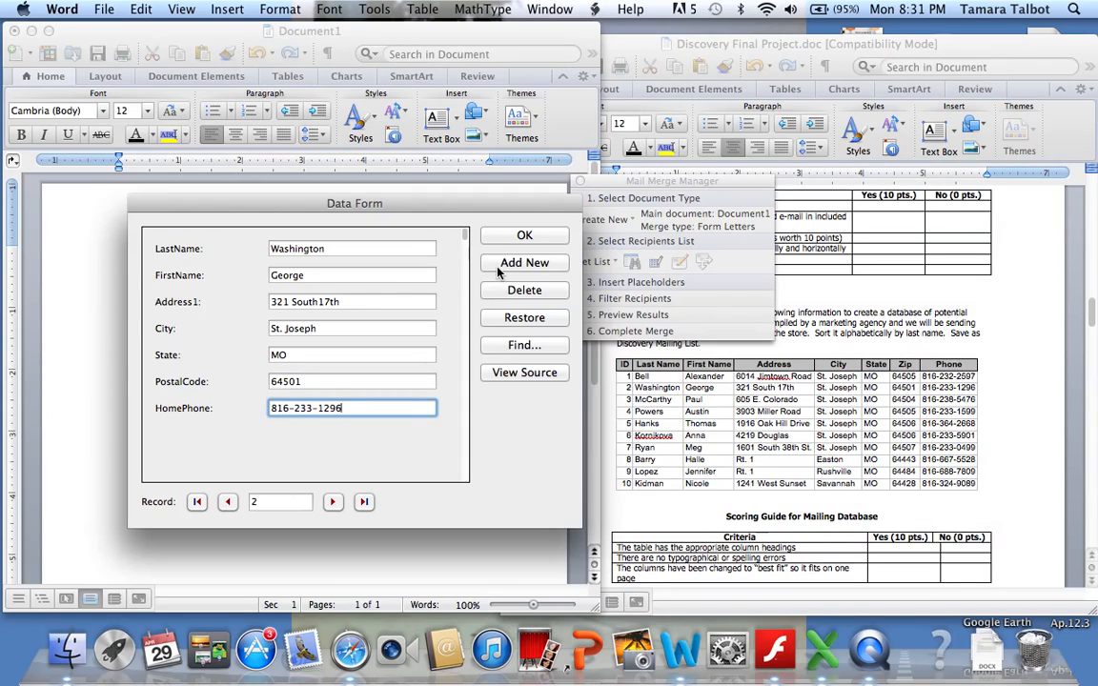
click(525, 263)
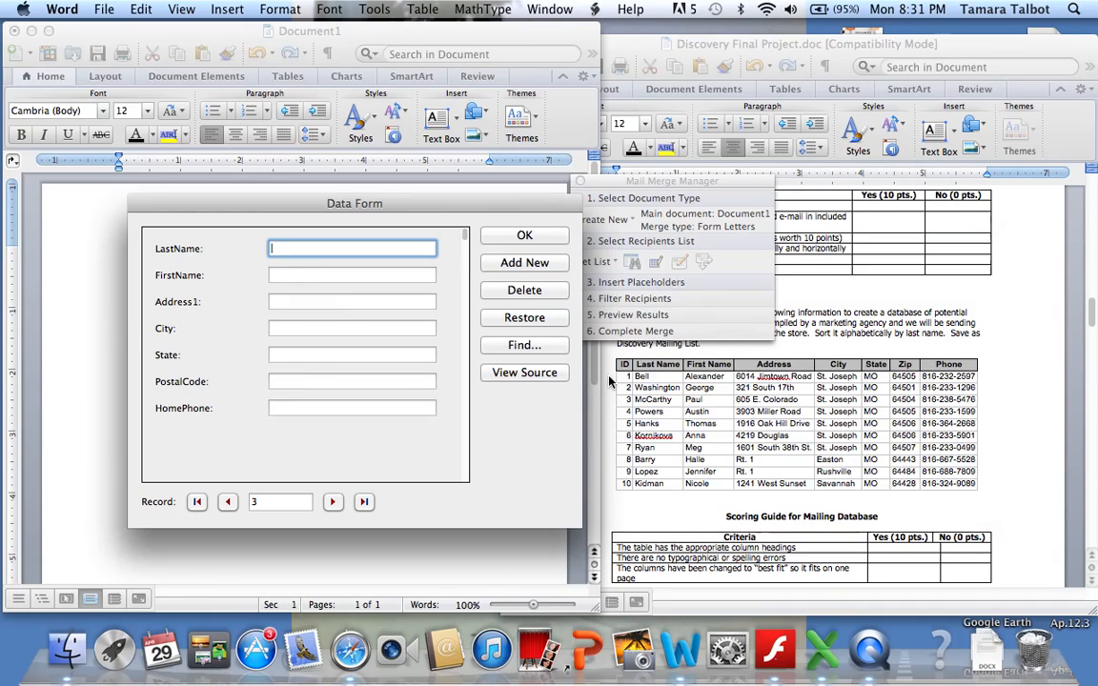
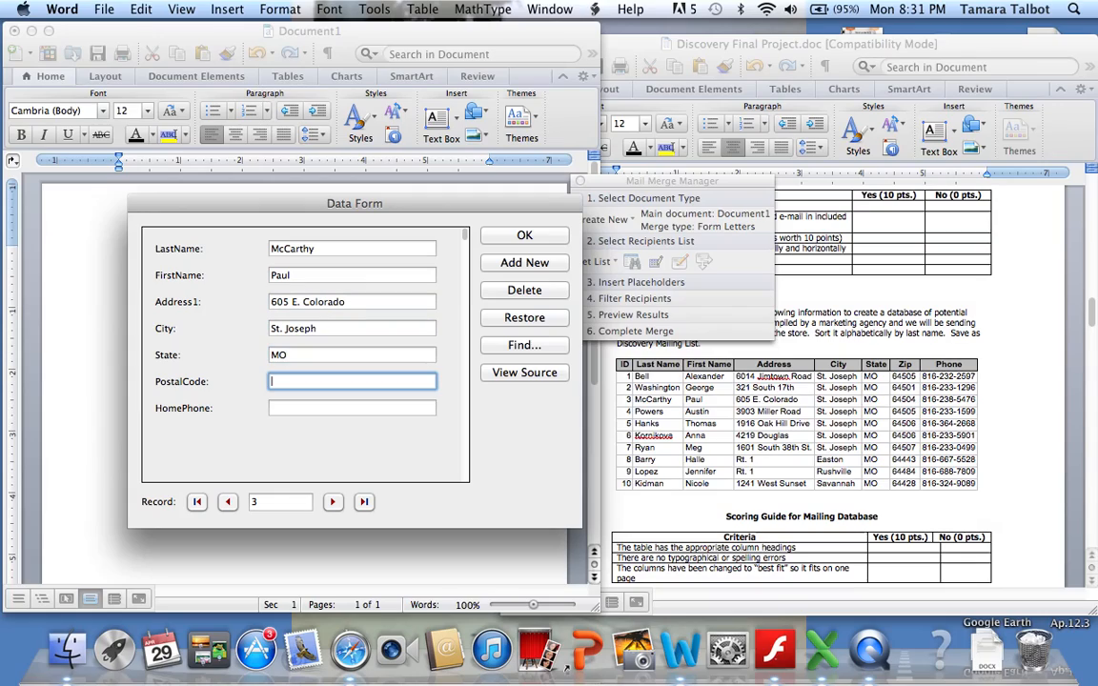
text(64504)
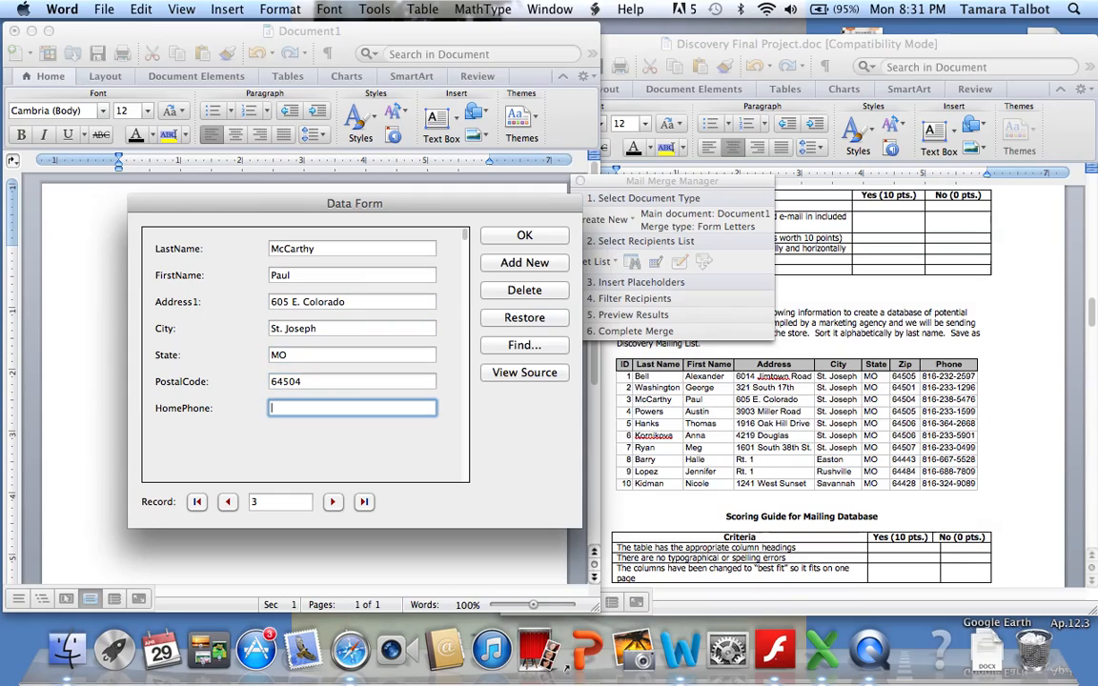
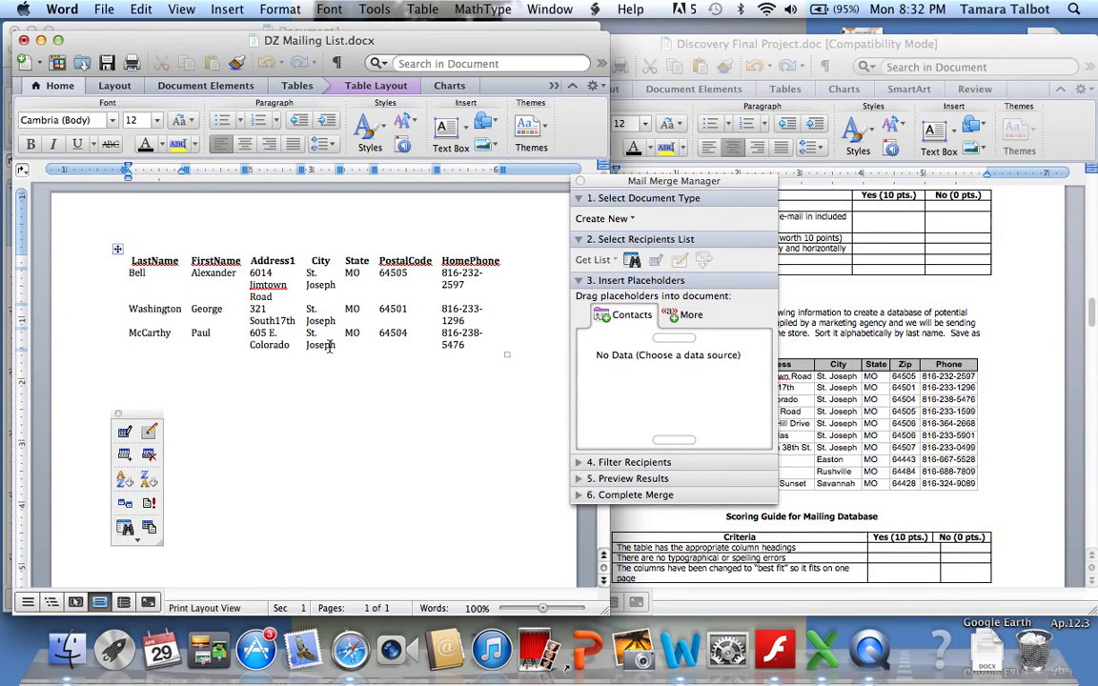
mouse_move(412, 352)
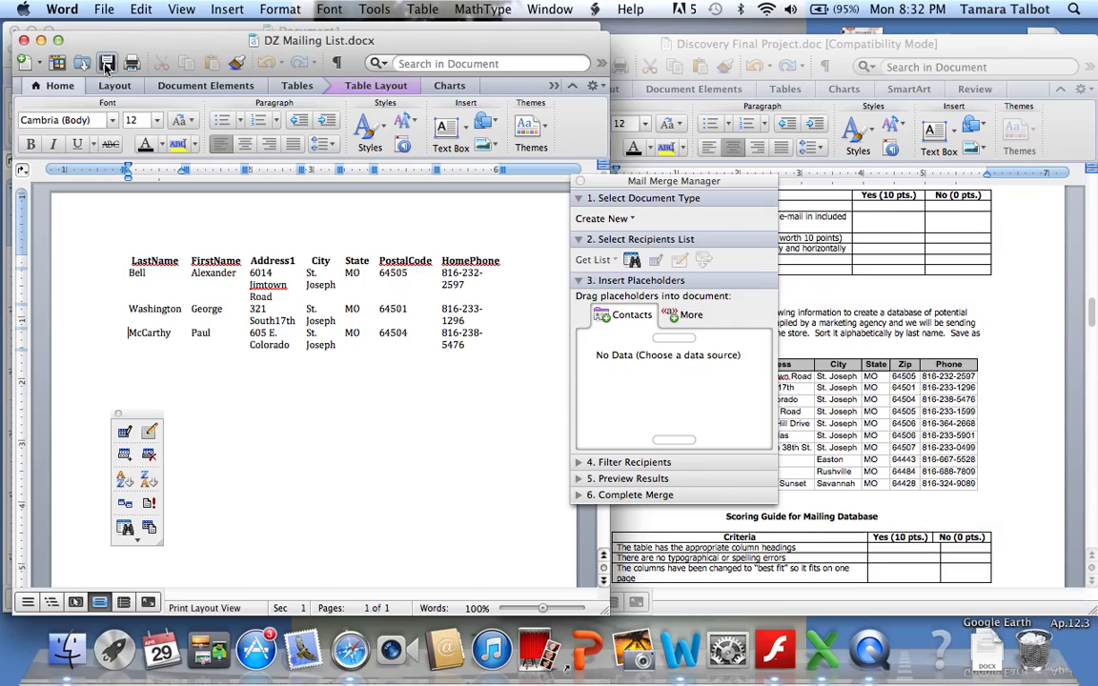
mouse_move(107, 63)
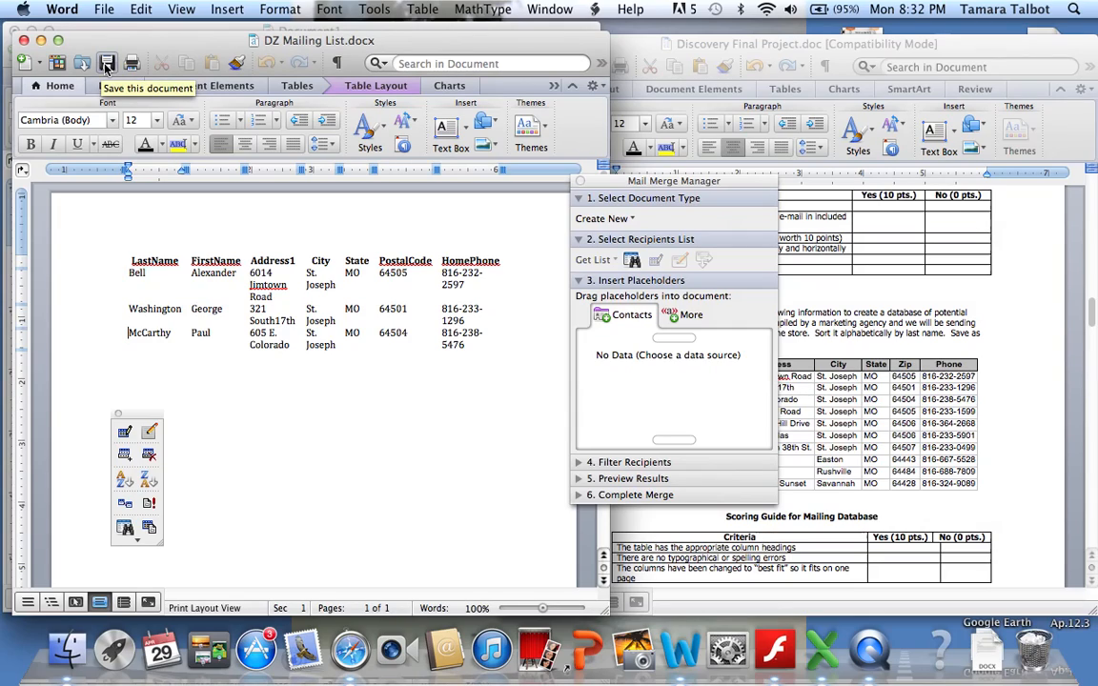